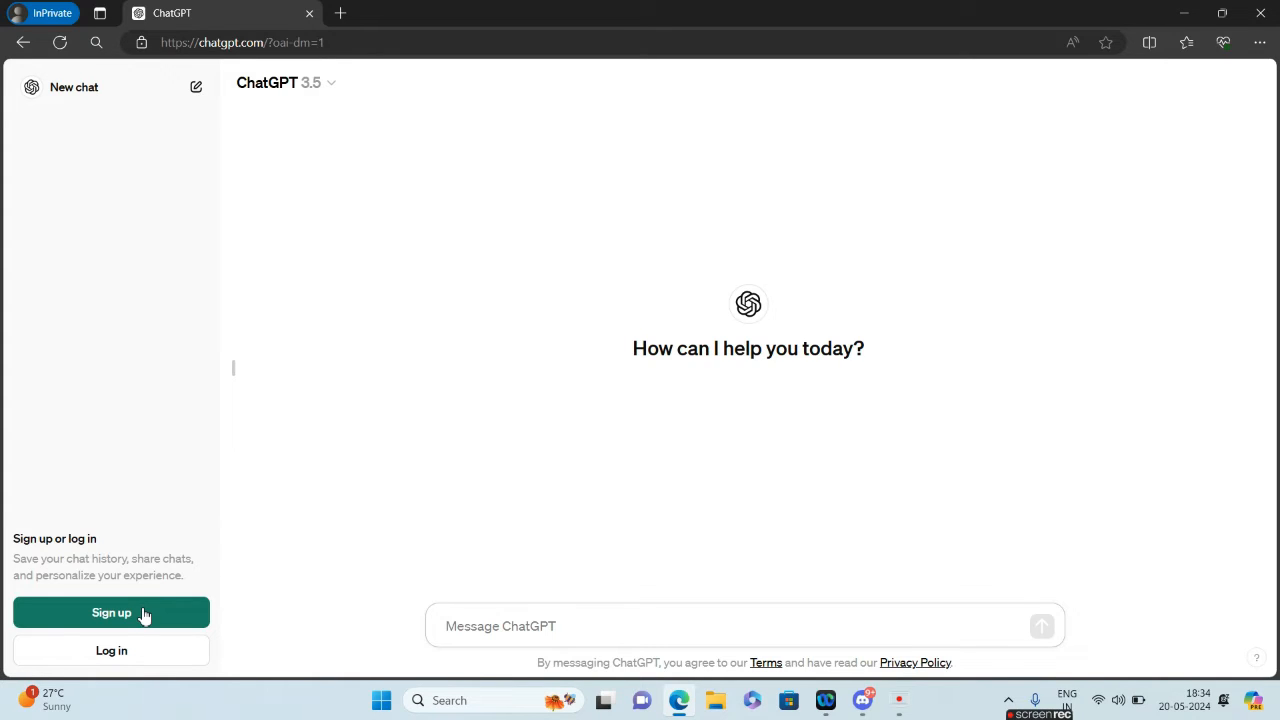
Sign in to ChatGPT via Continue with Google, submitting the account email and password
click(112, 612)
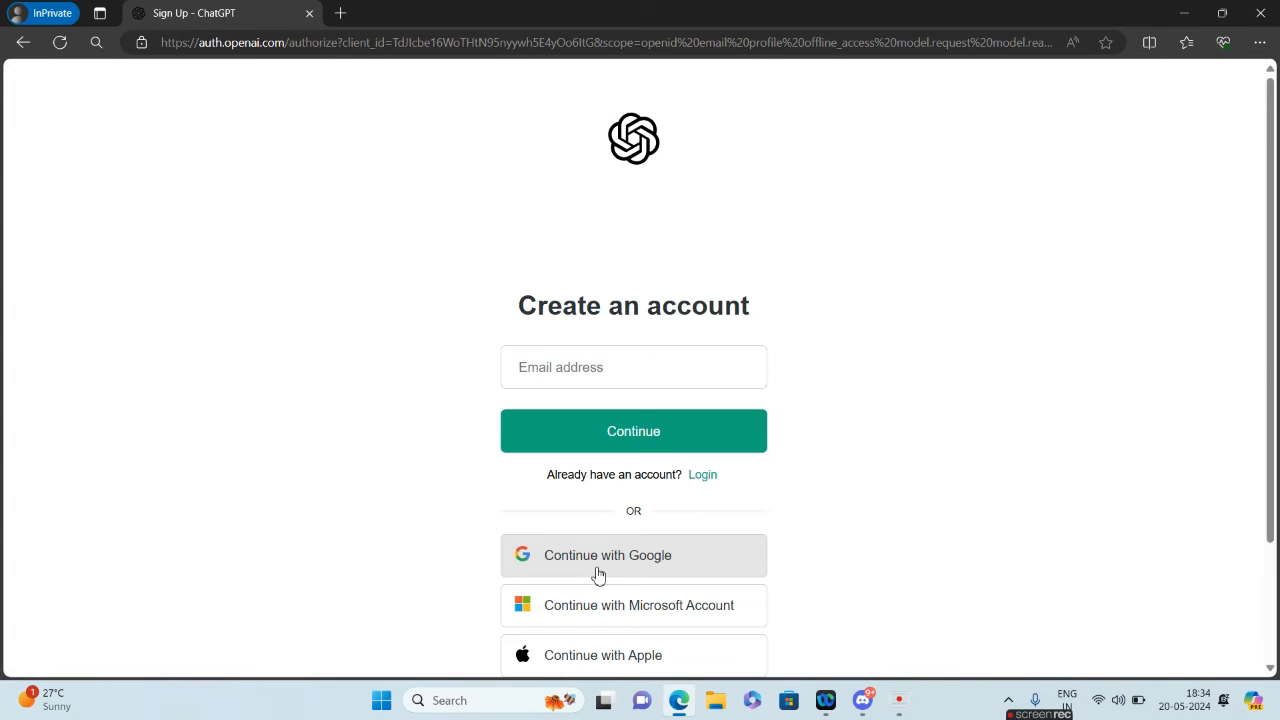
click(608, 556)
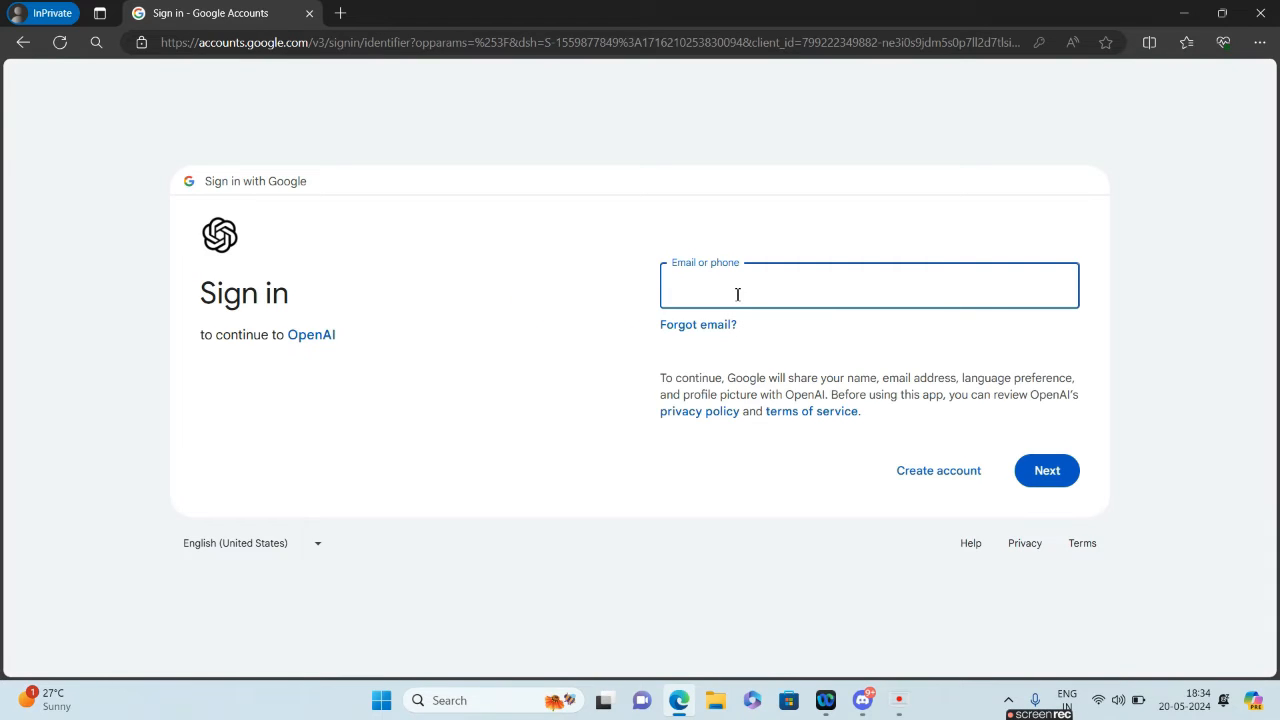
click(1046, 470)
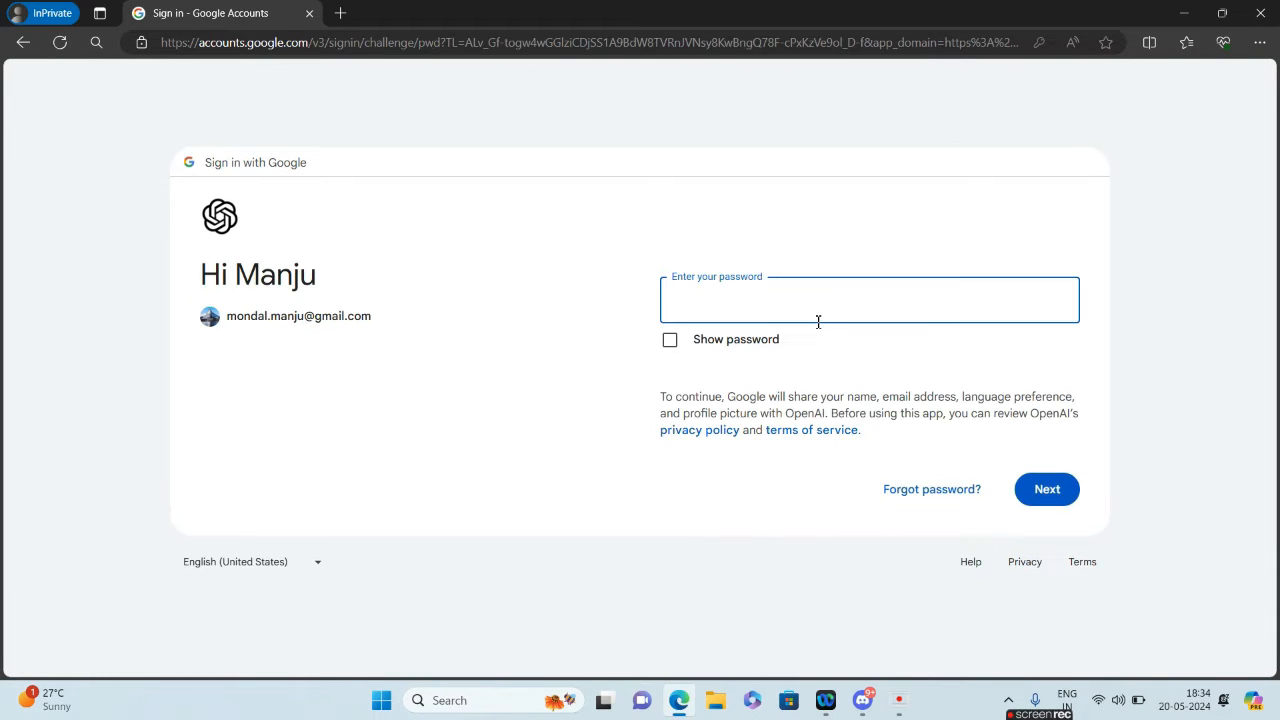
click(1046, 488)
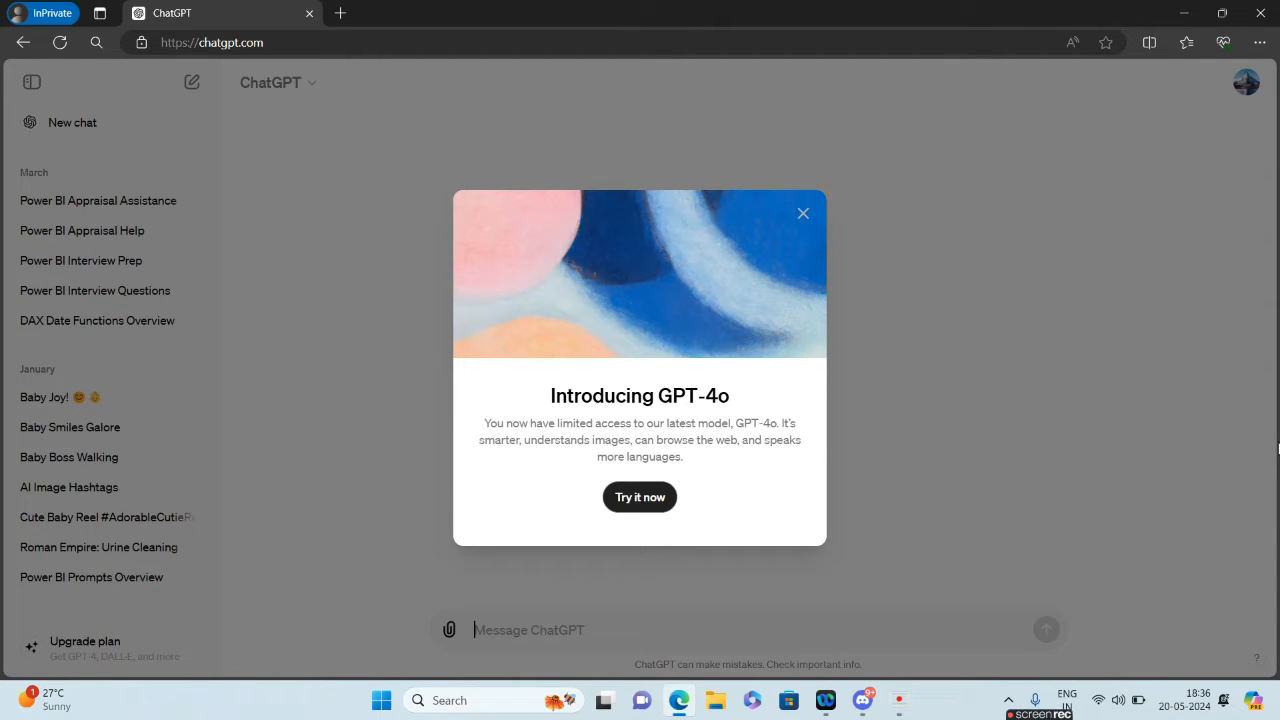
mouse_move(1010, 400)
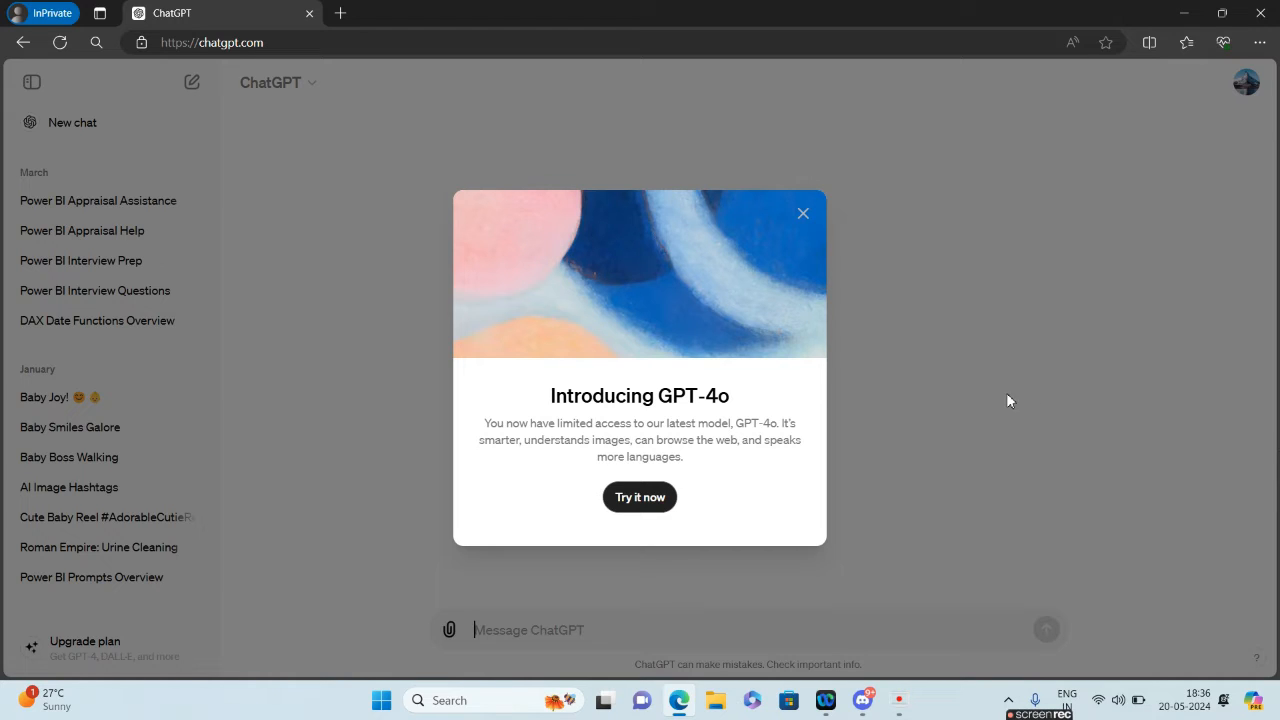
mouse_move(678, 414)
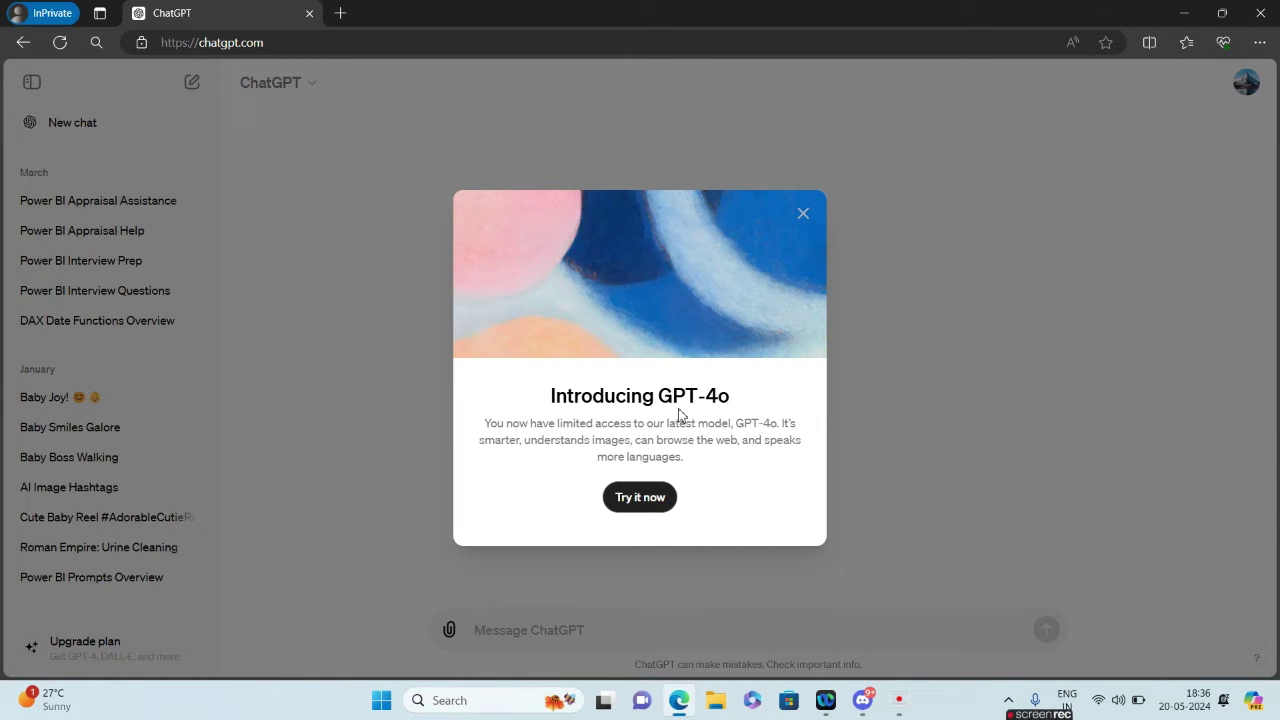
mouse_move(578, 430)
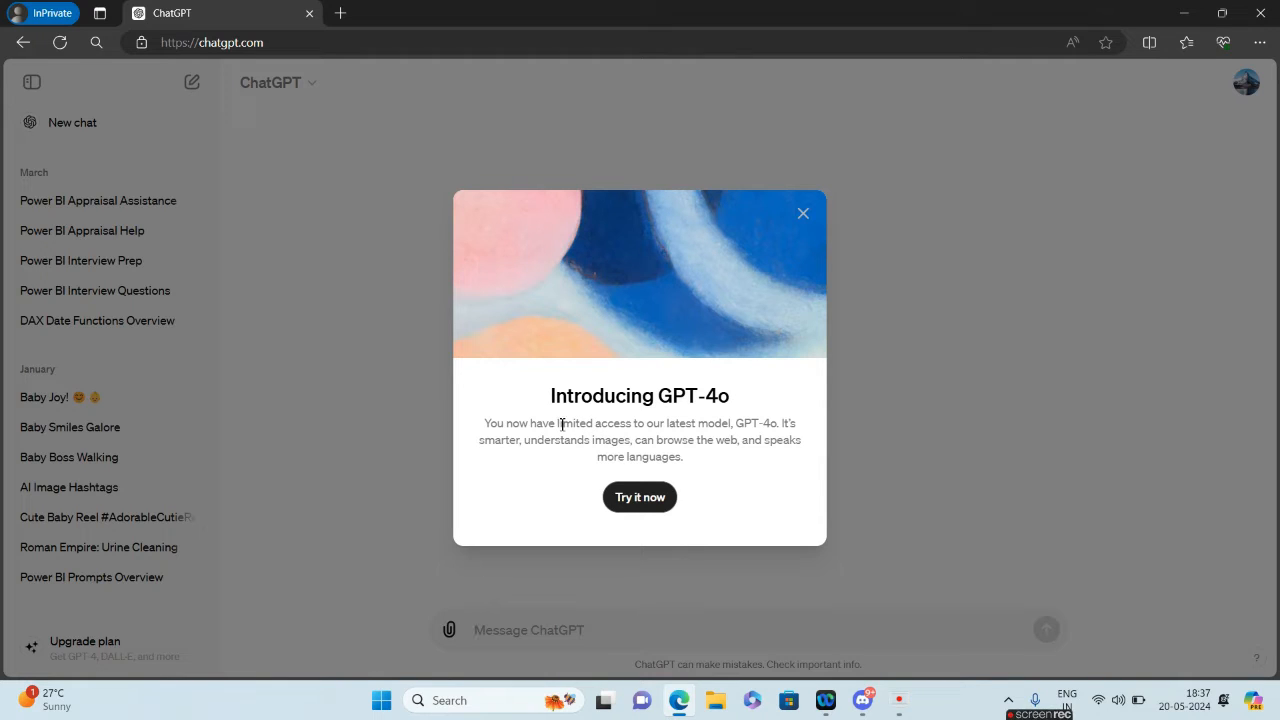
Accept the Introducing GPT-4o dialog with Try it now to start a fresh GPT-4o chat
double_click(596, 424)
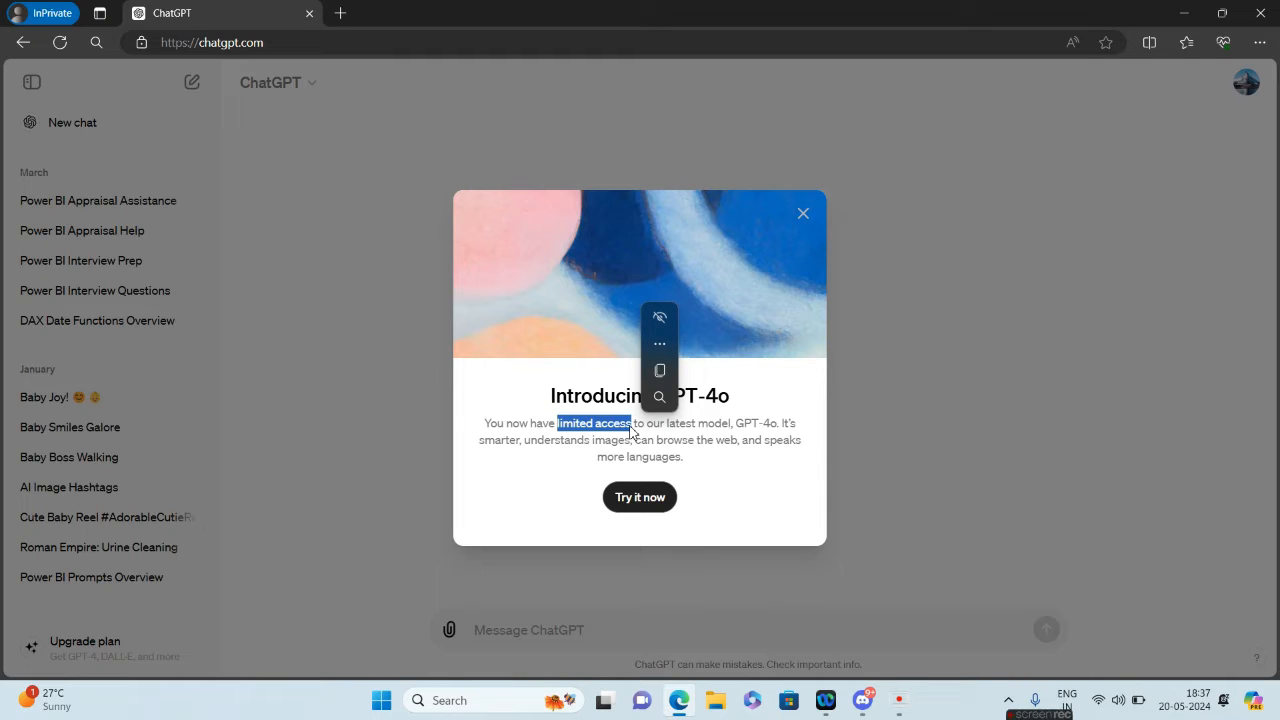
mouse_move(704, 440)
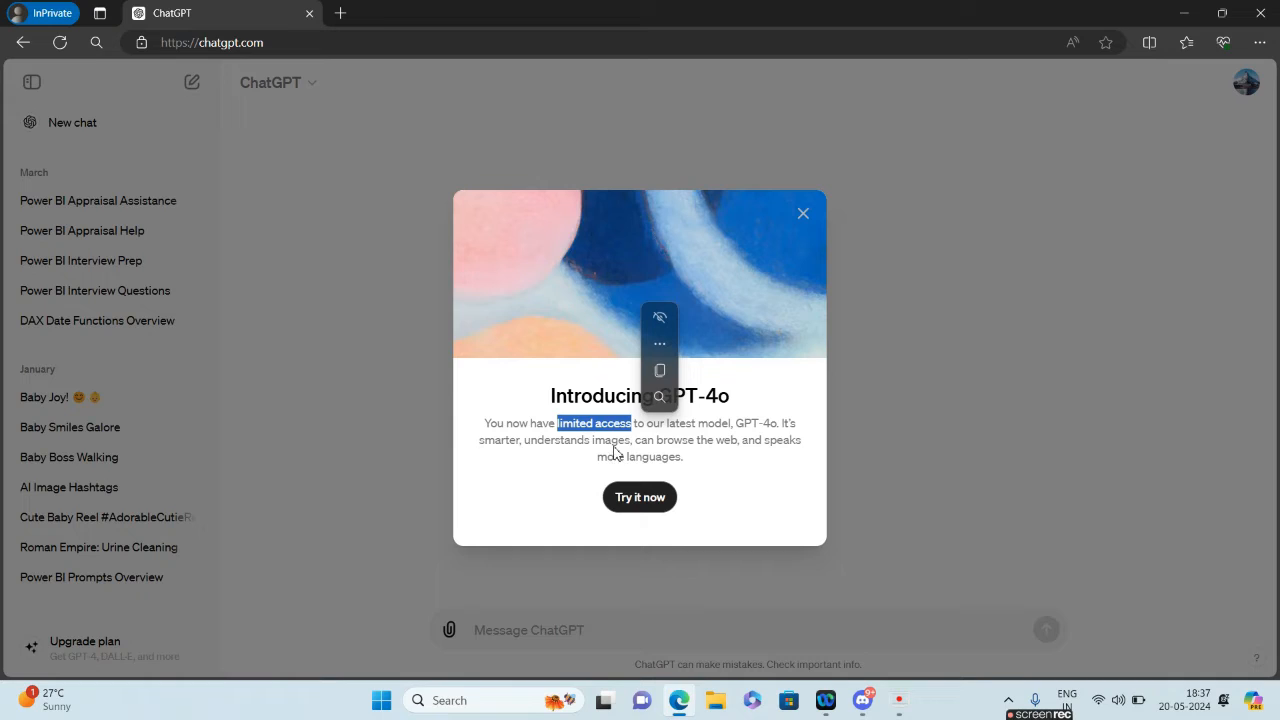
mouse_move(676, 452)
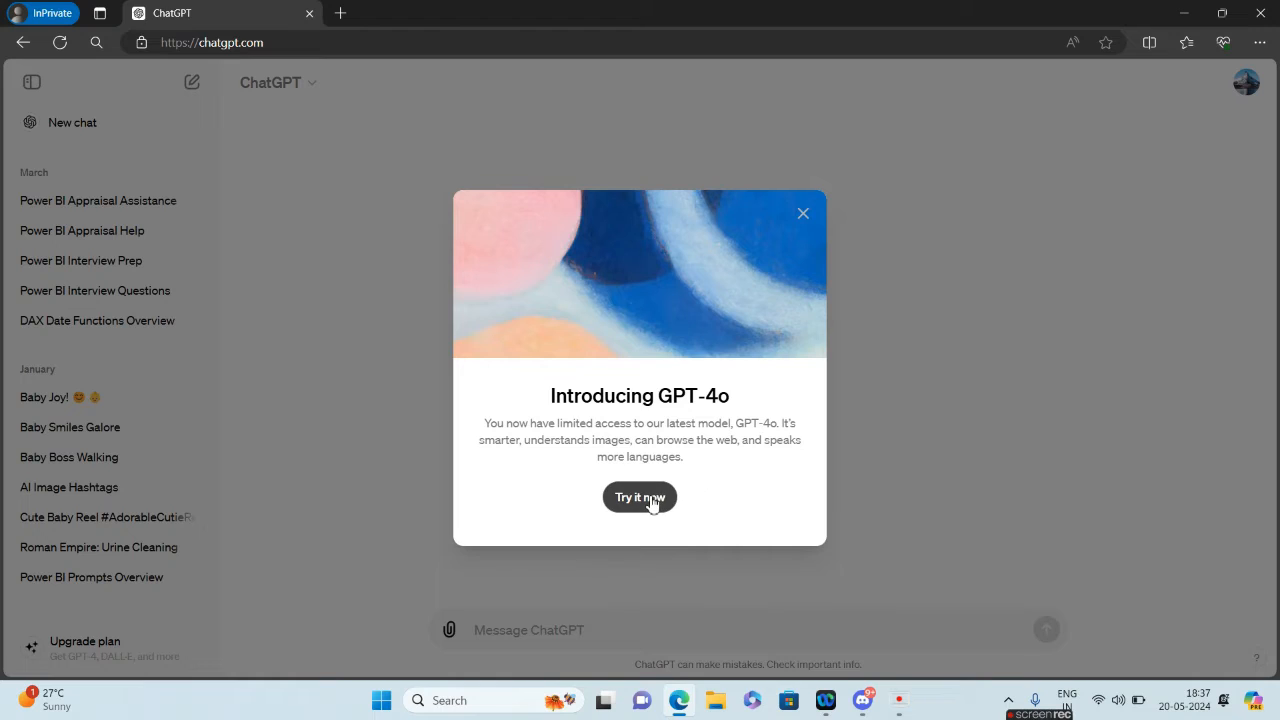
click(640, 496)
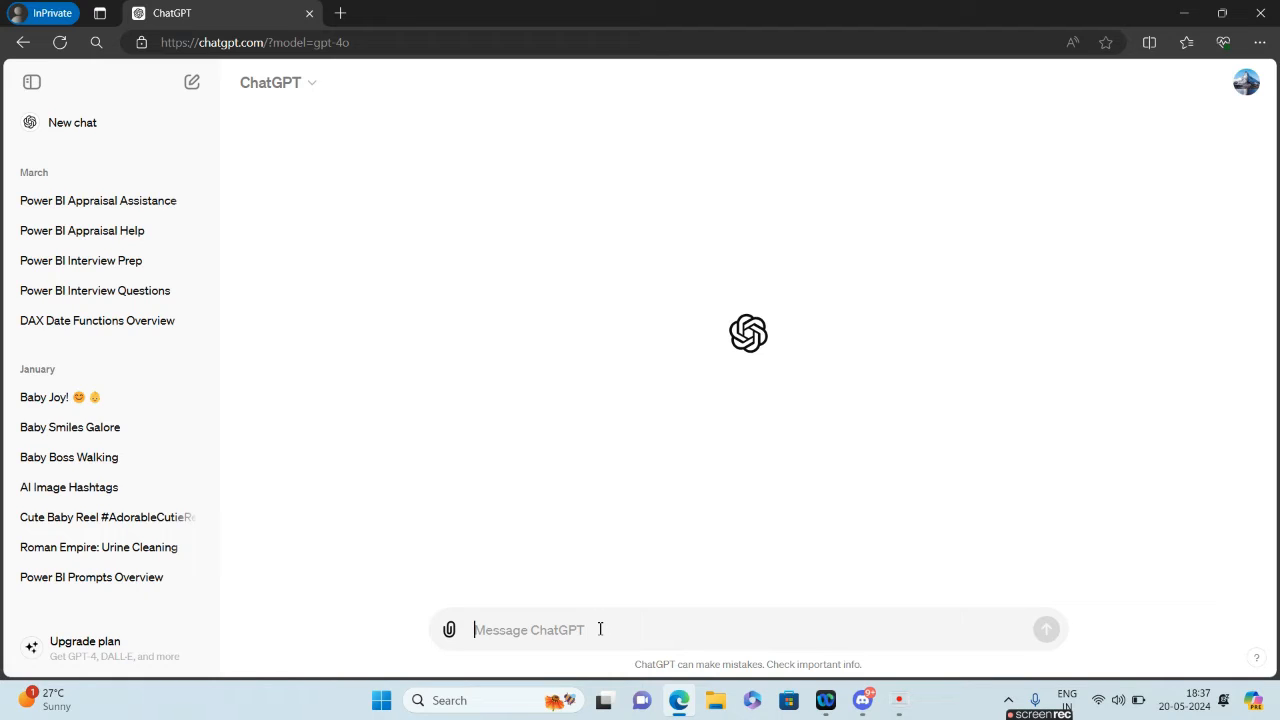
Ask 'how can i make my videos more engaging?' and scroll through GPT-4o's list of tips
text(how can i)
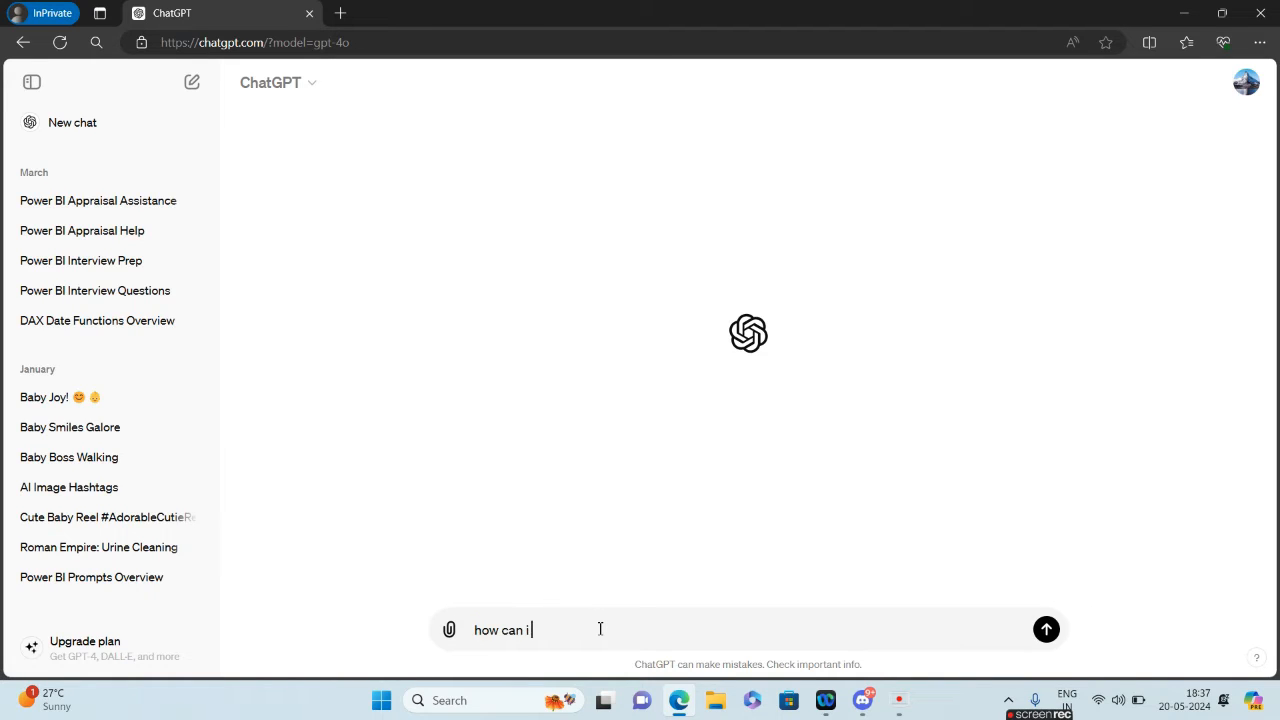
text(make my videos more enga)
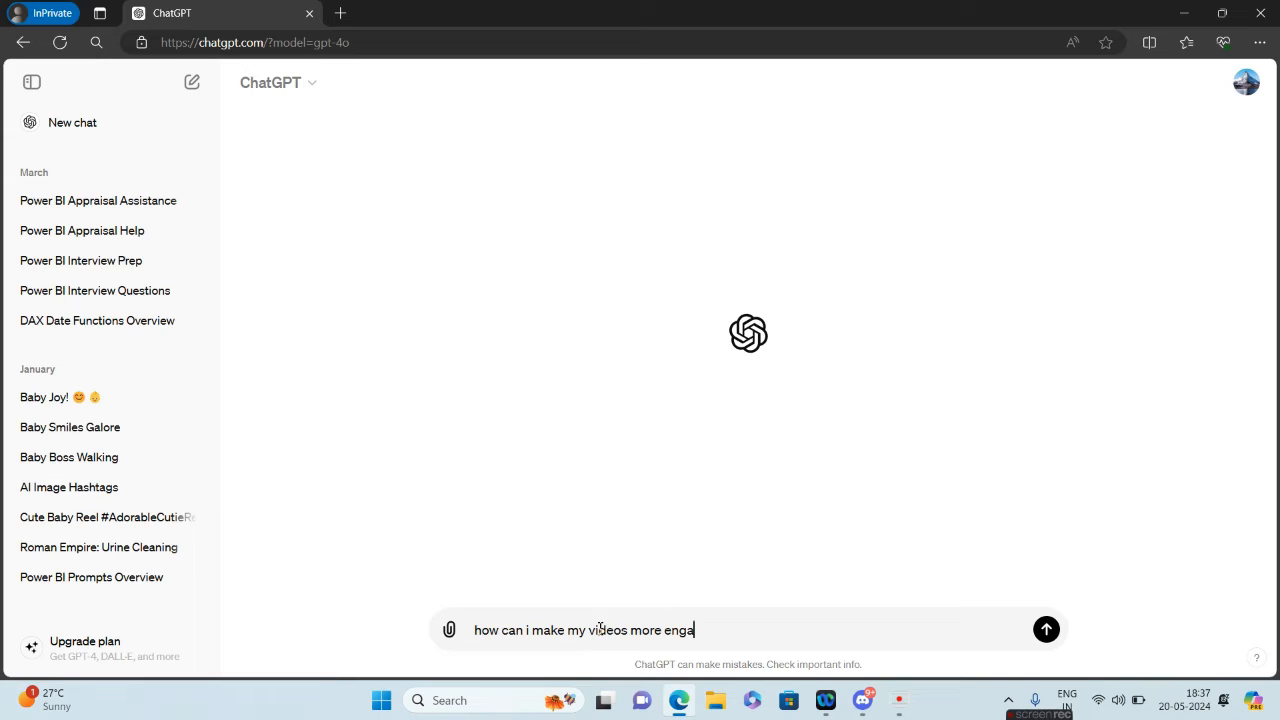
text(ging?)
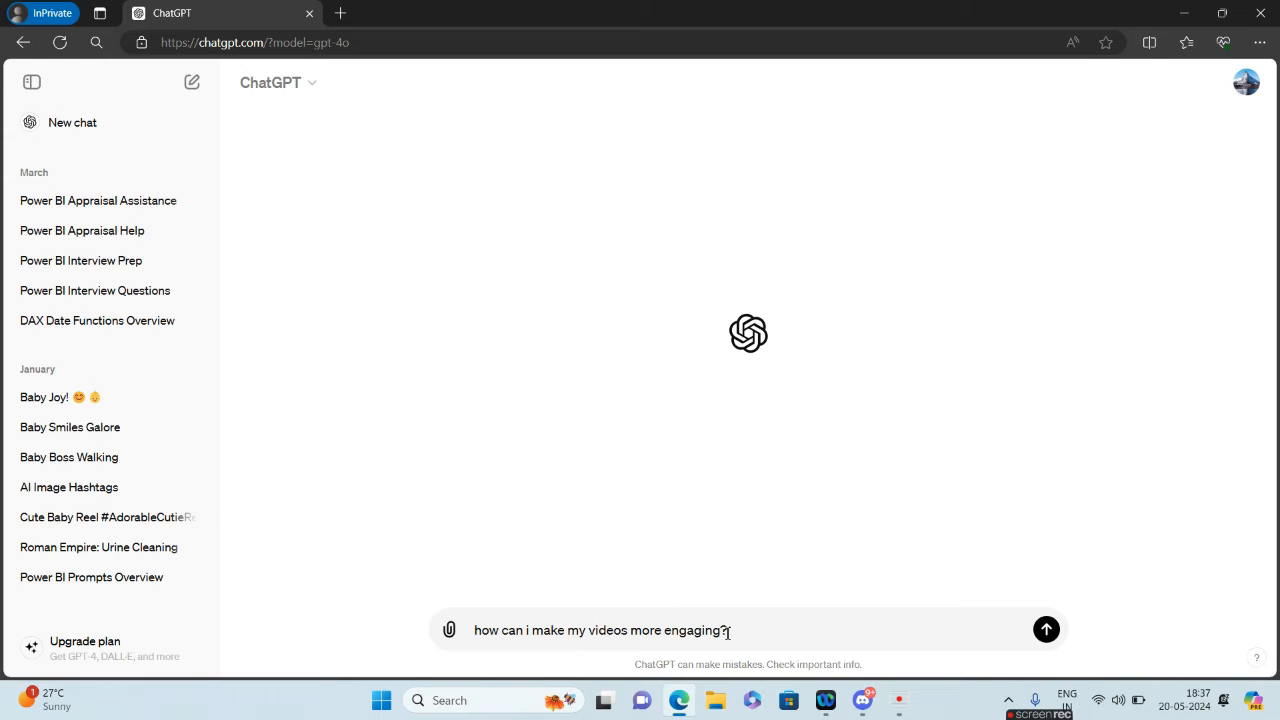
click(1046, 628)
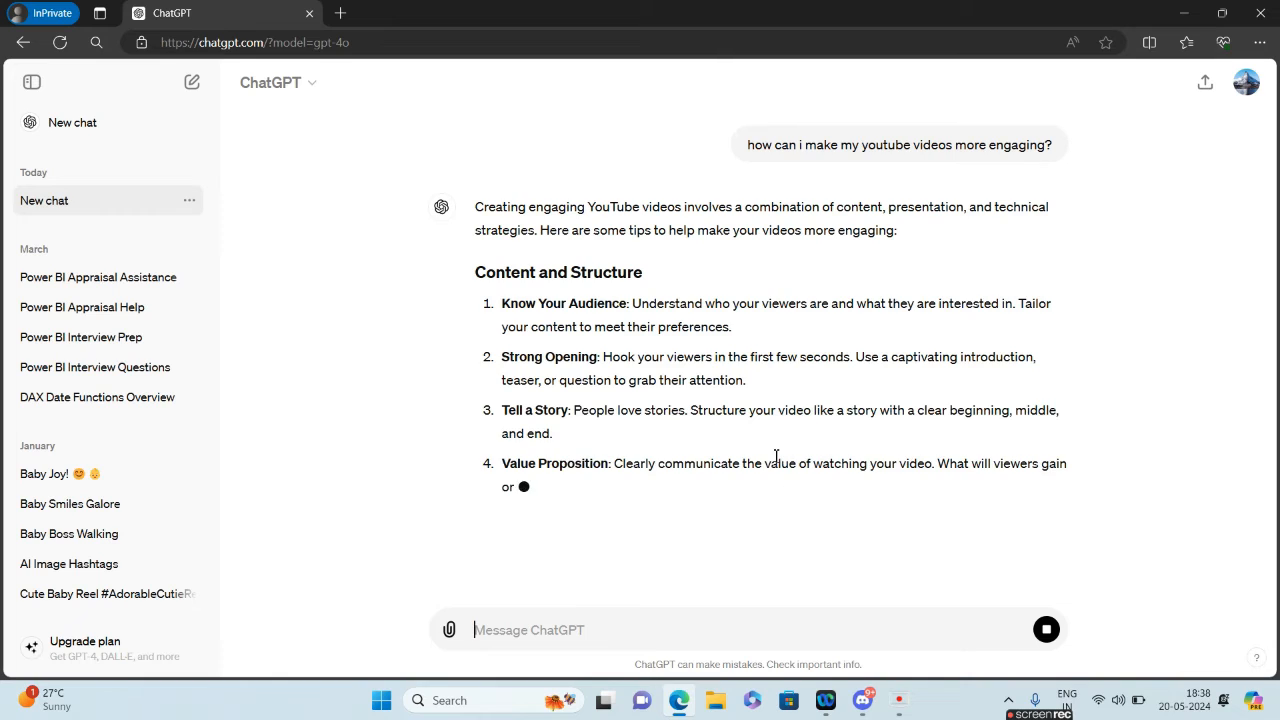
scroll(down, 3)
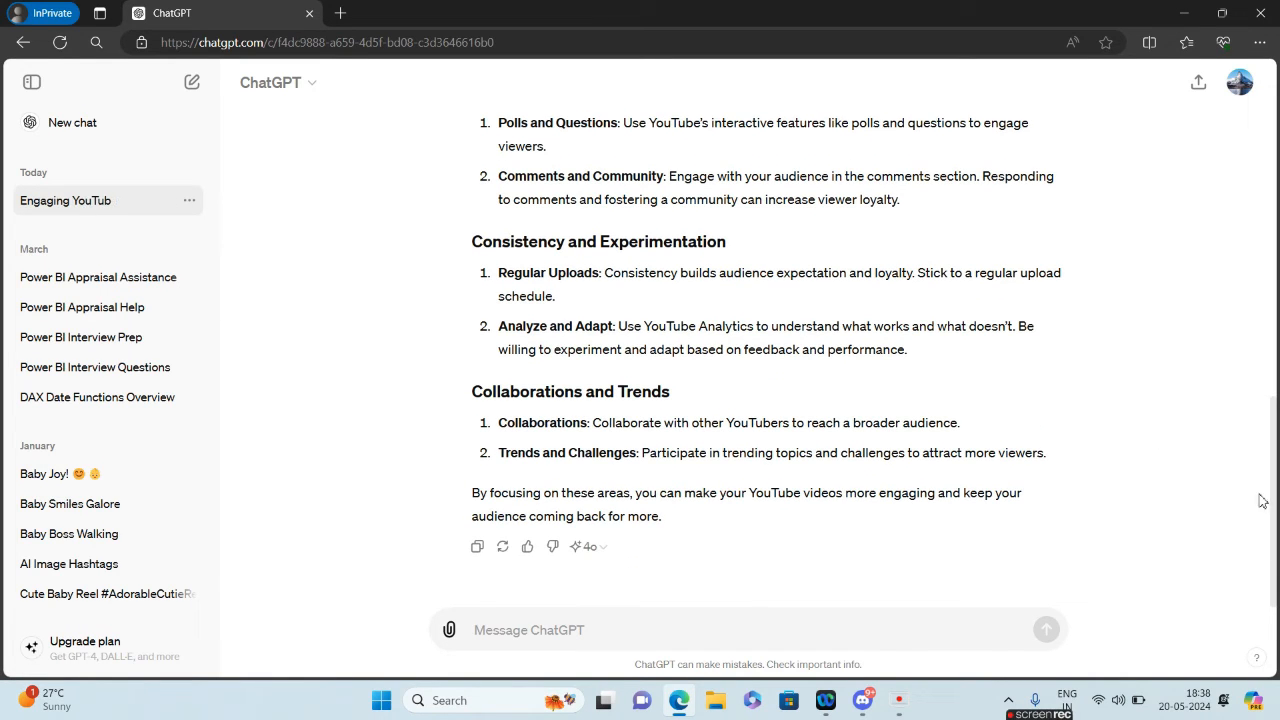
mouse_move(590, 546)
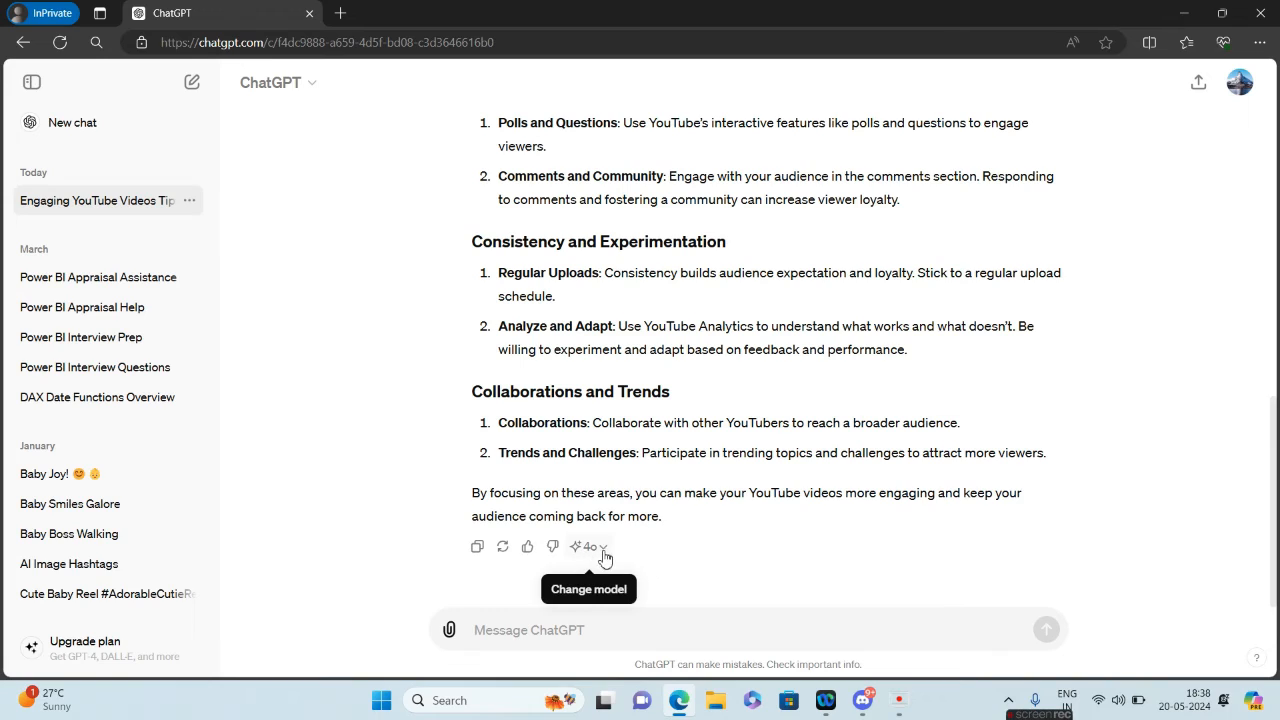
mouse_move(604, 552)
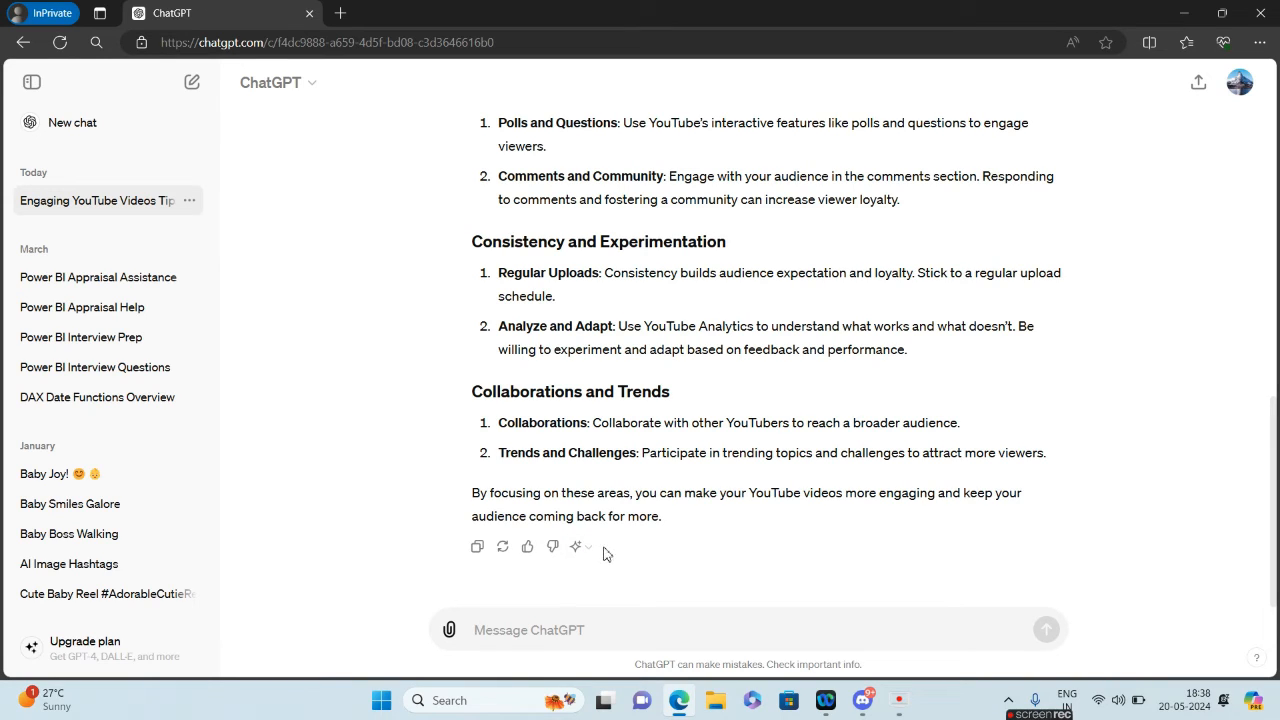
Use the Change model control under the answer before minimizing the browser
click(588, 546)
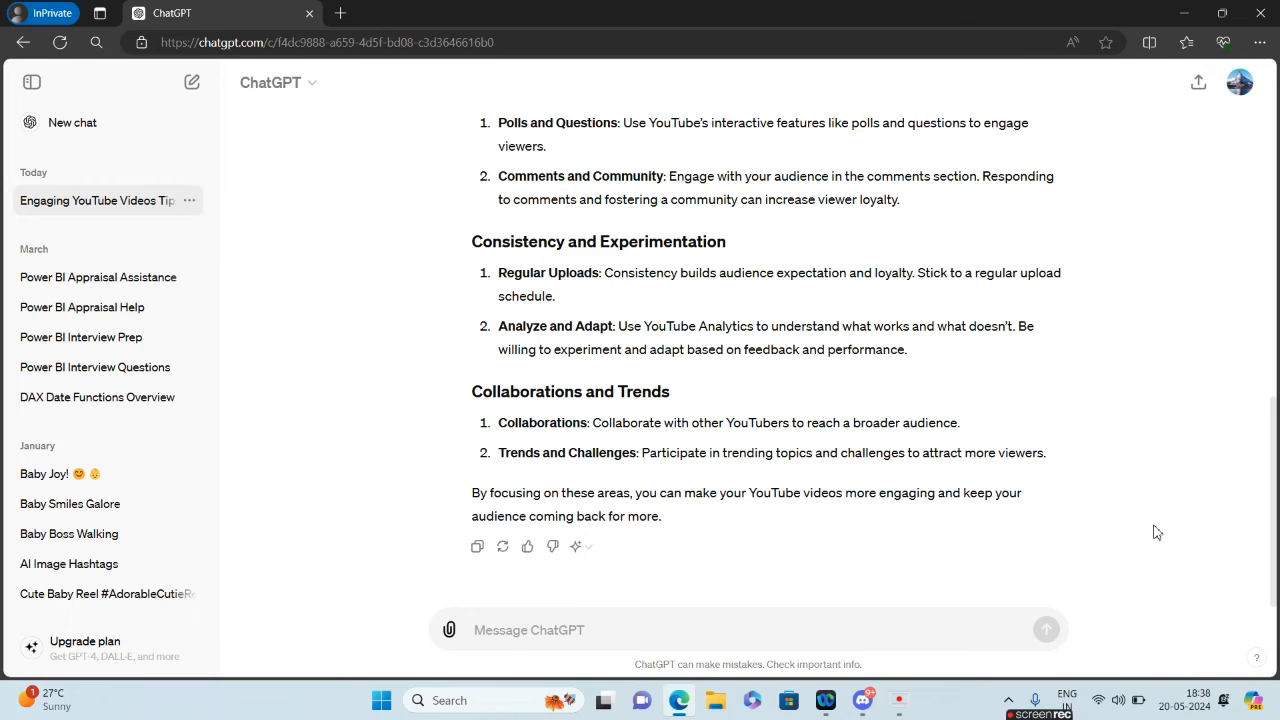
mouse_move(1224, 420)
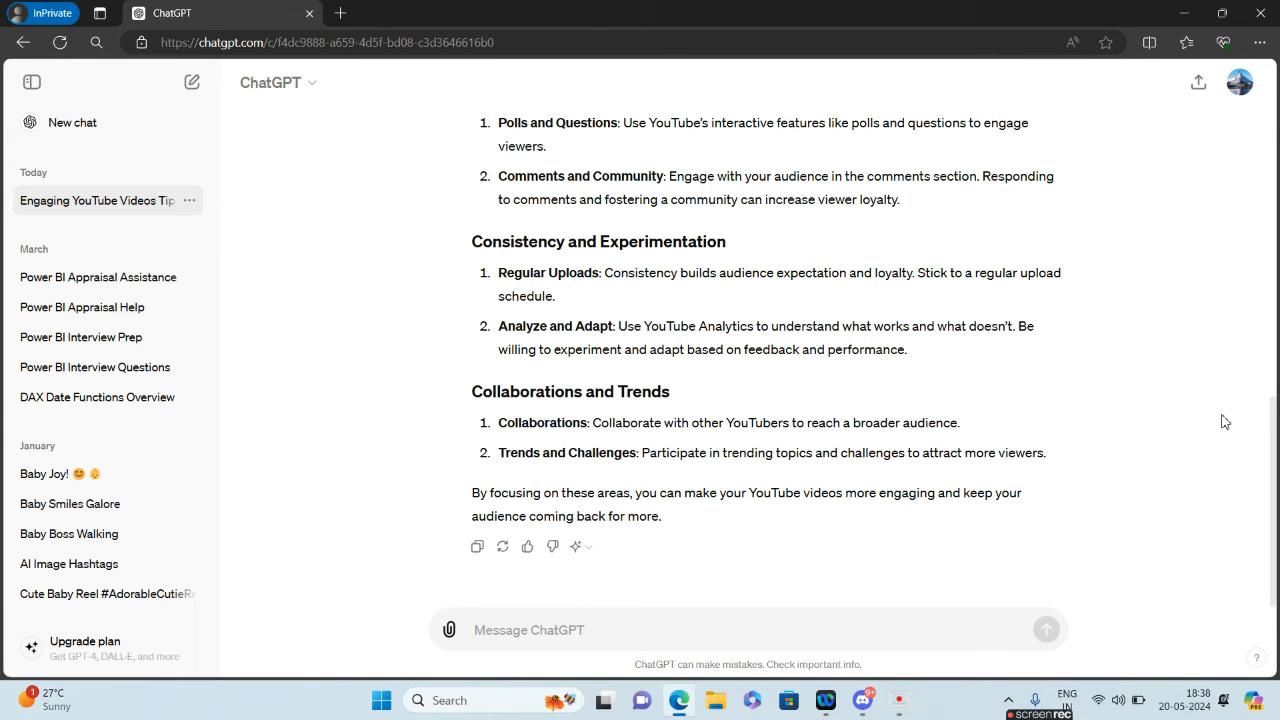
mouse_move(1188, 32)
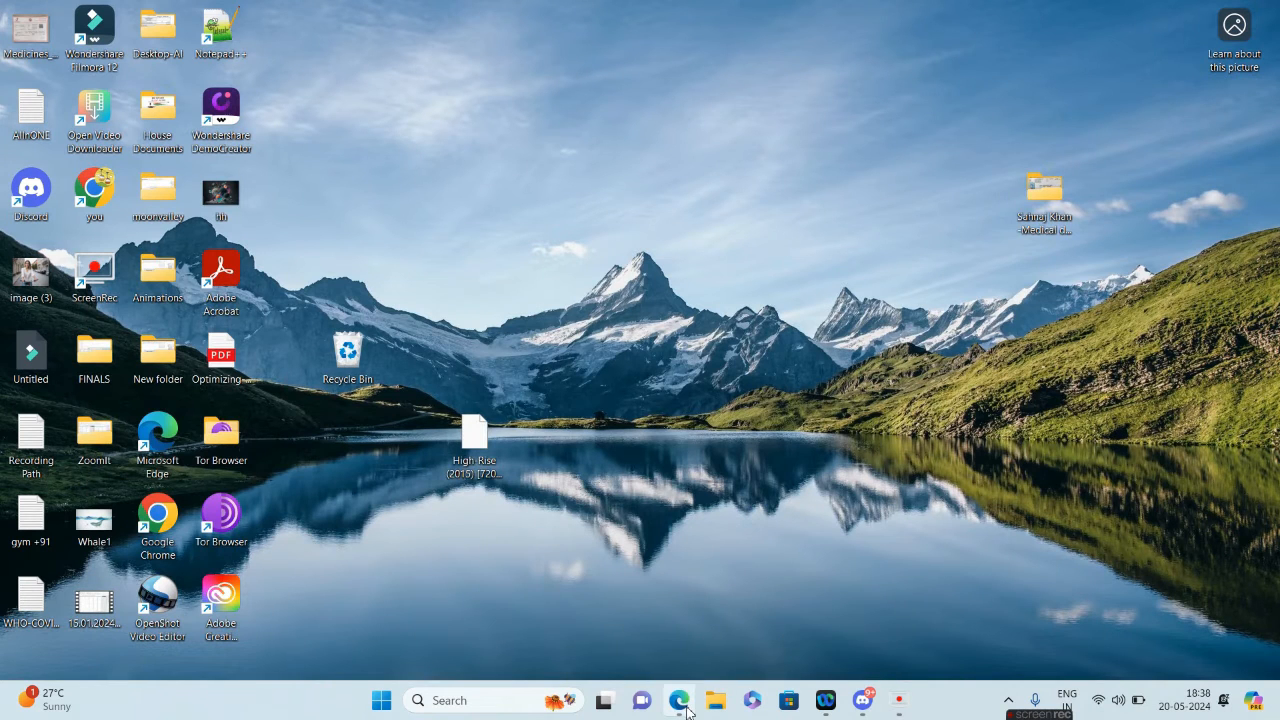
Restore the browser from the taskbar to show the GPT-4o limit-reached notice
click(680, 700)
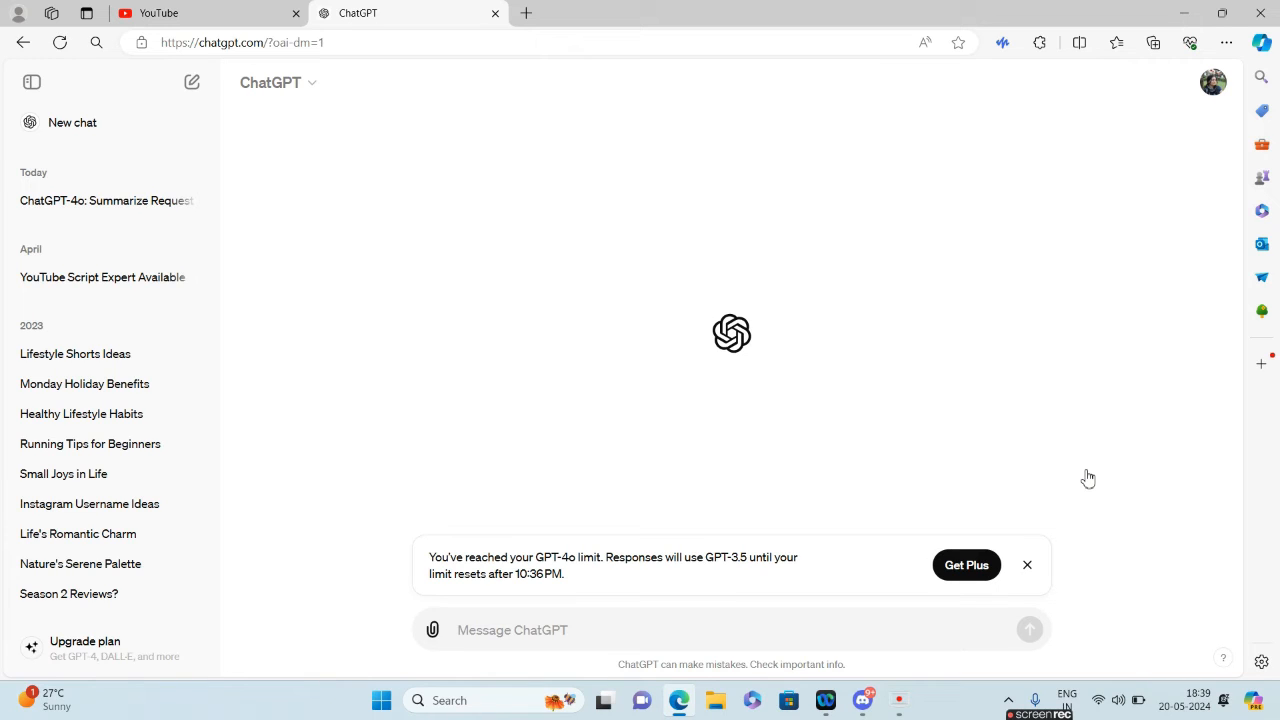
mouse_move(684, 588)
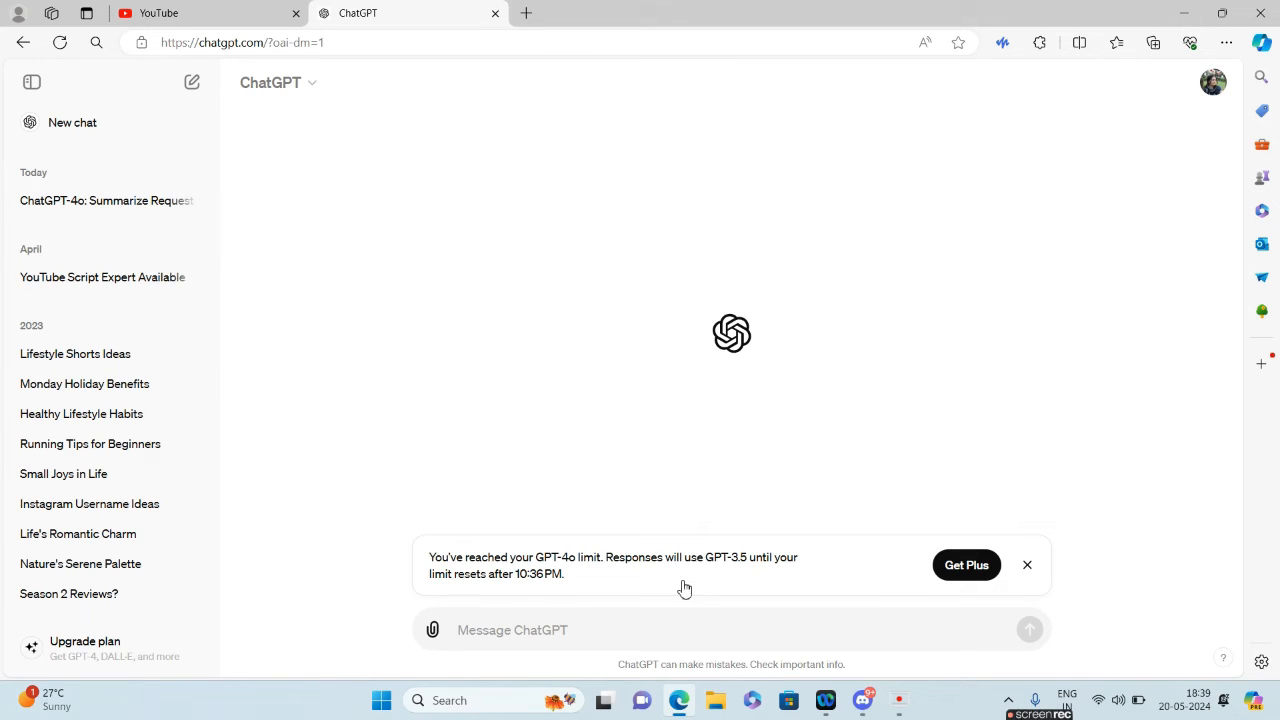
mouse_move(548, 576)
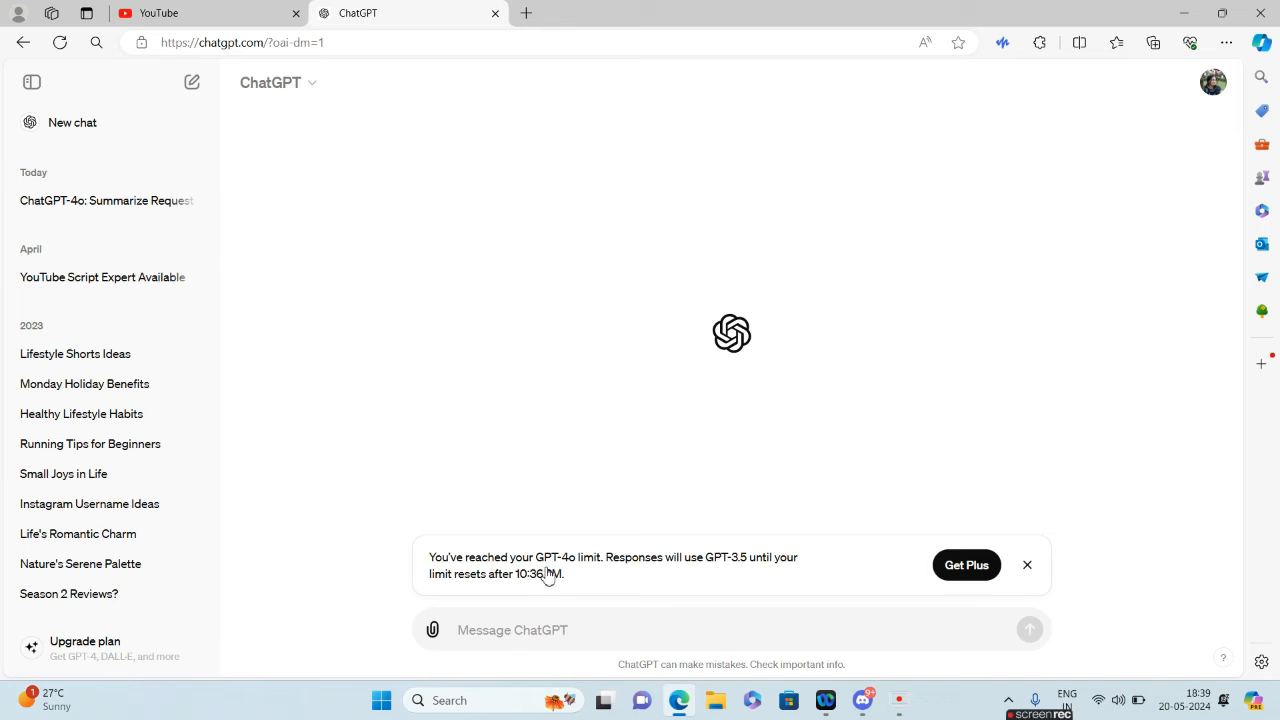
mouse_move(588, 572)
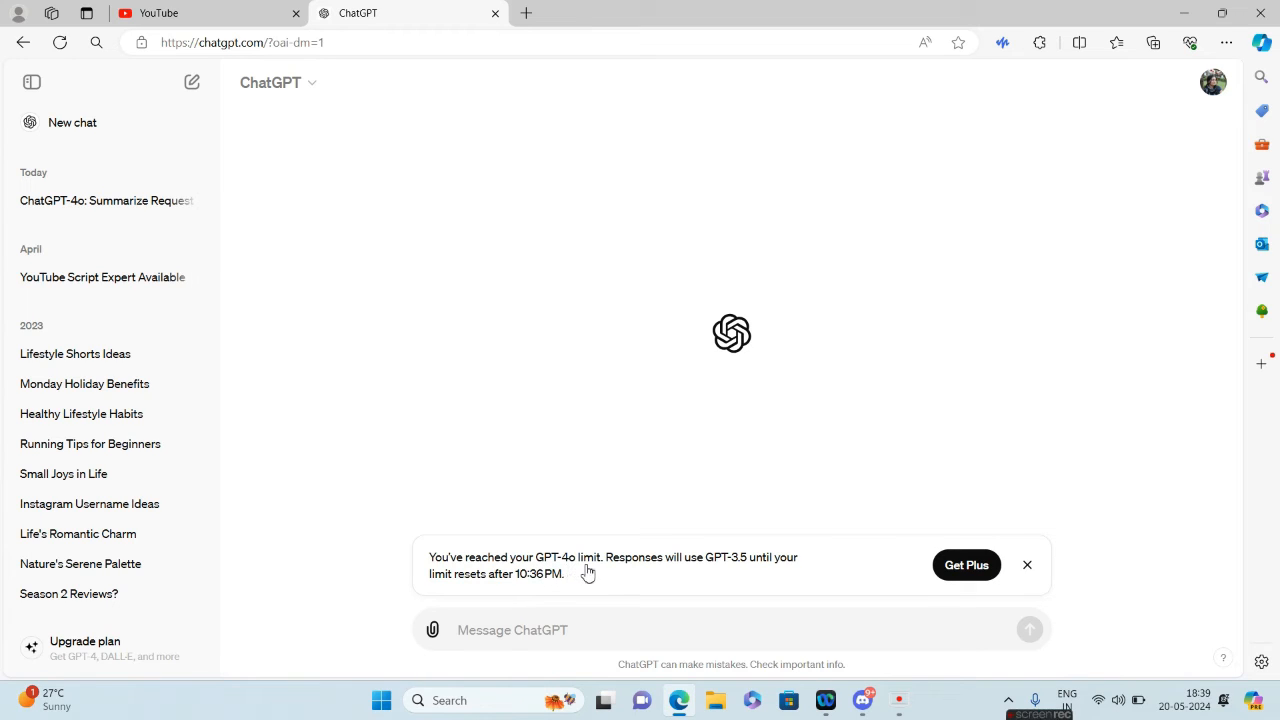
mouse_move(728, 572)
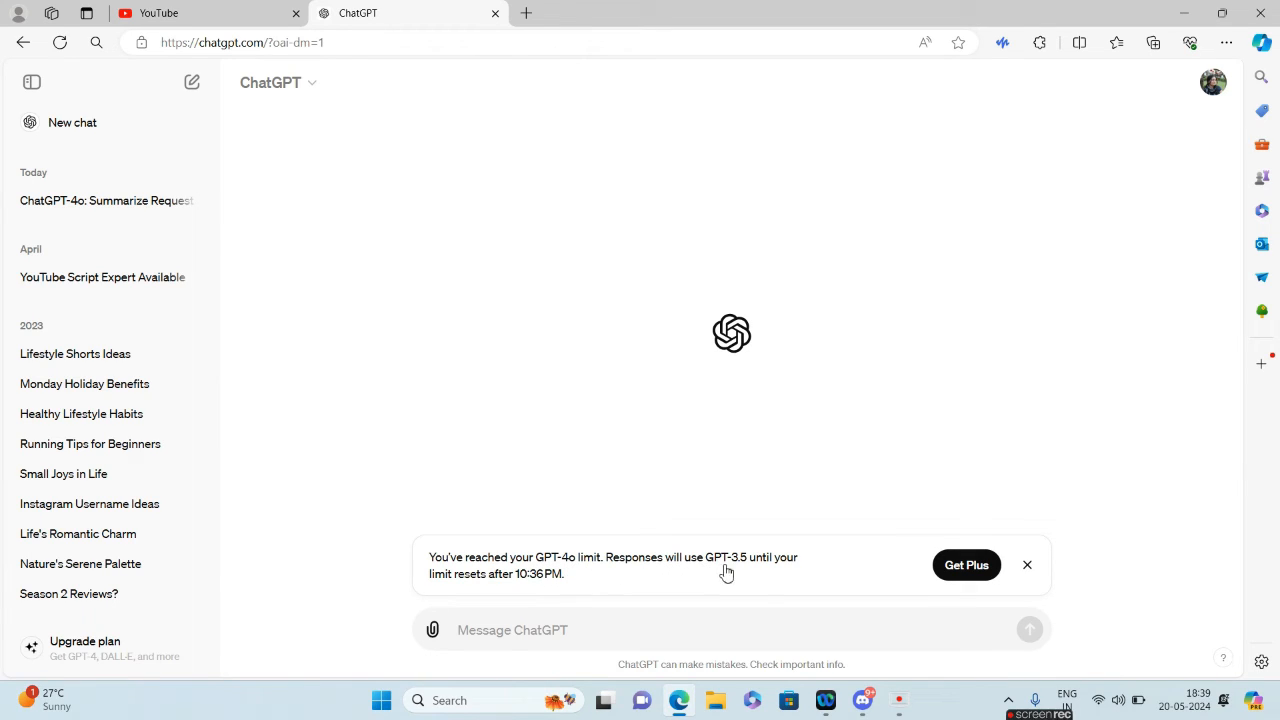
mouse_move(520, 600)
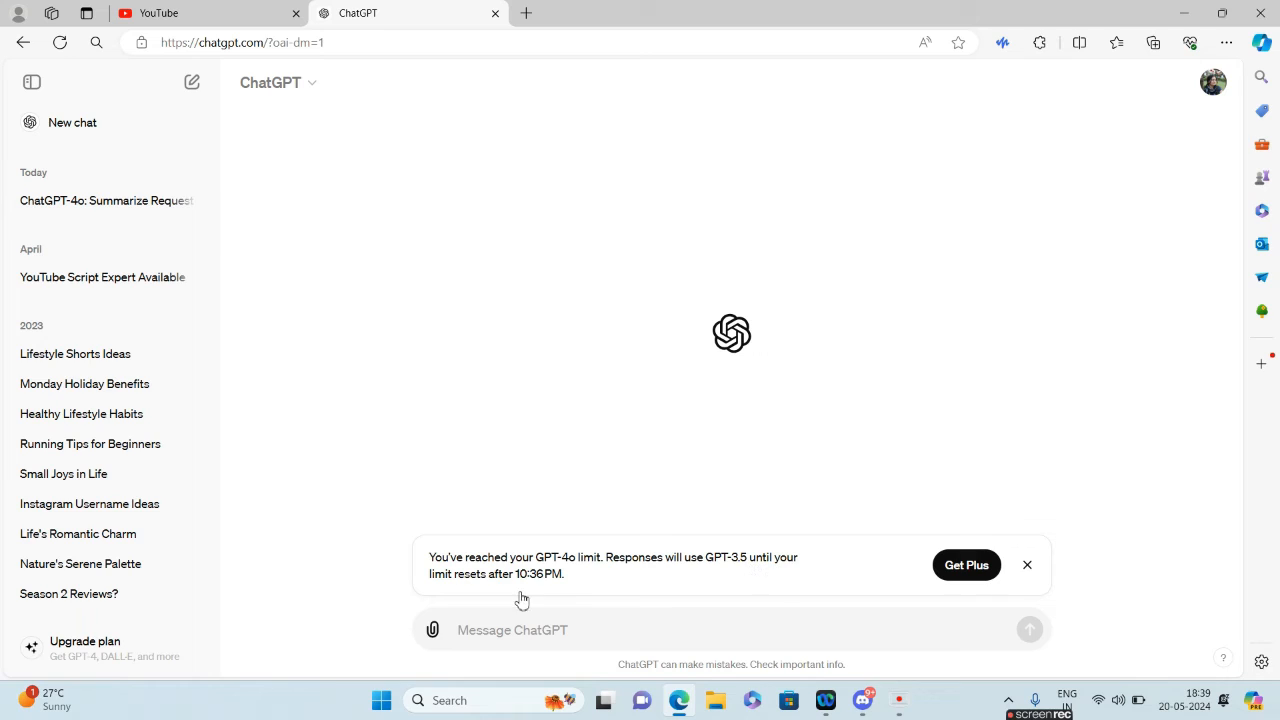
mouse_move(540, 592)
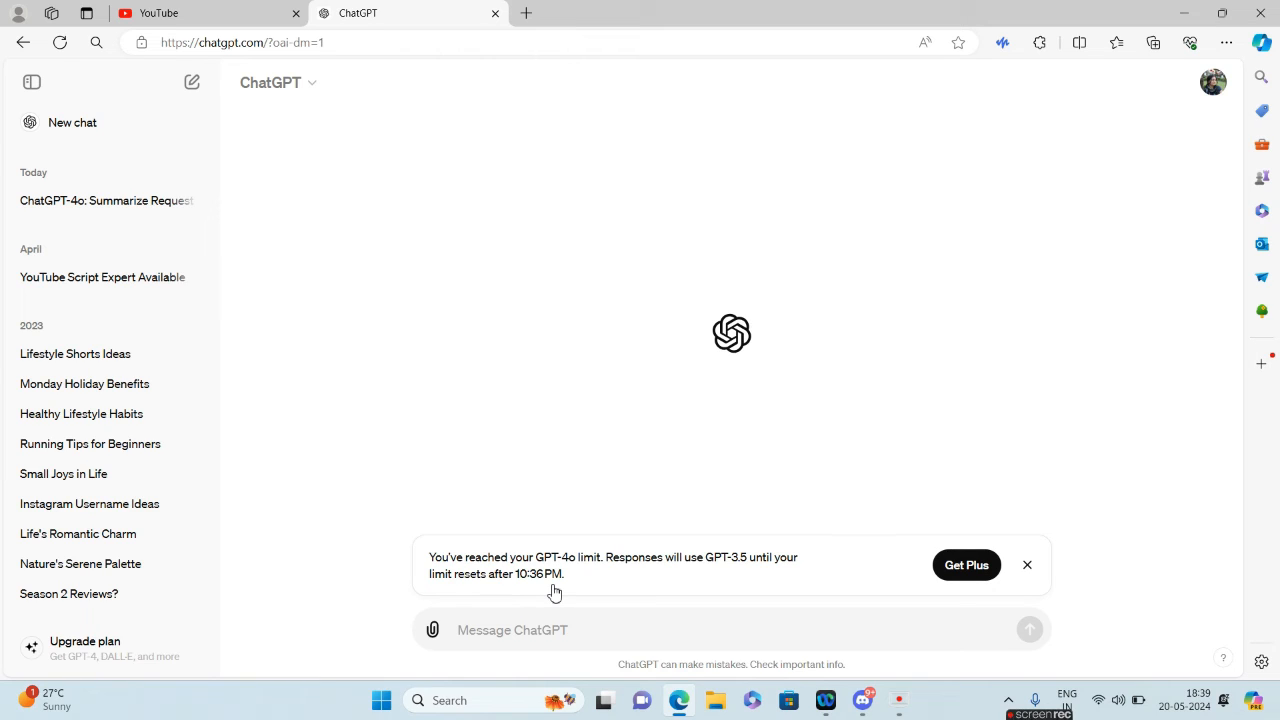
mouse_move(1160, 448)
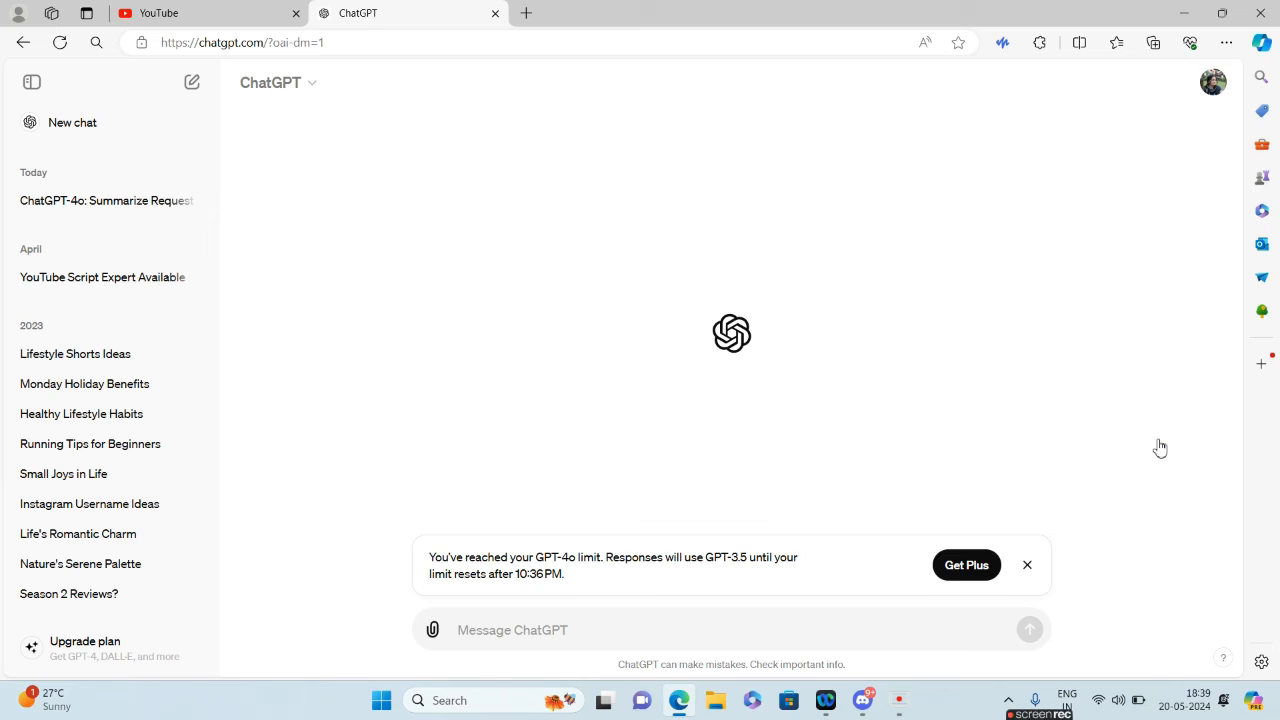